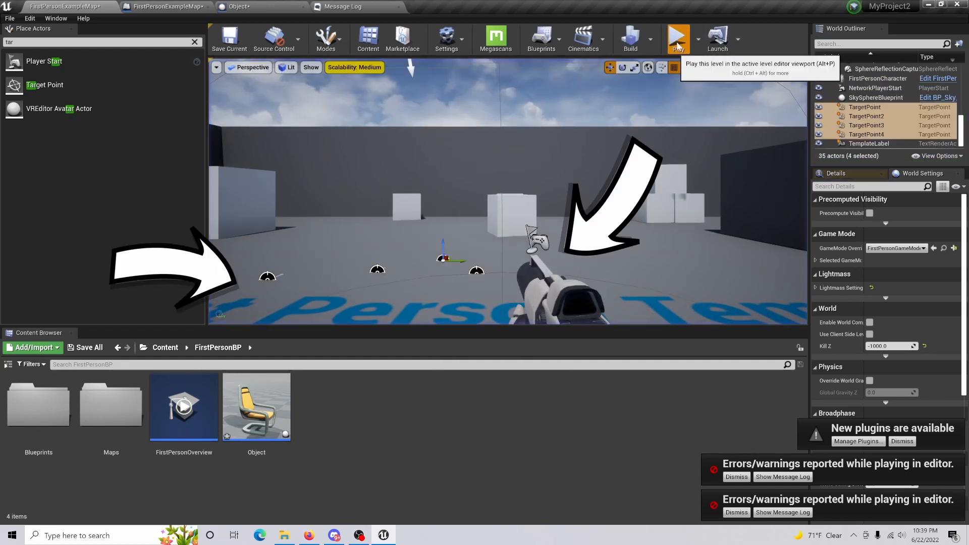
mouse_move(629, 38)
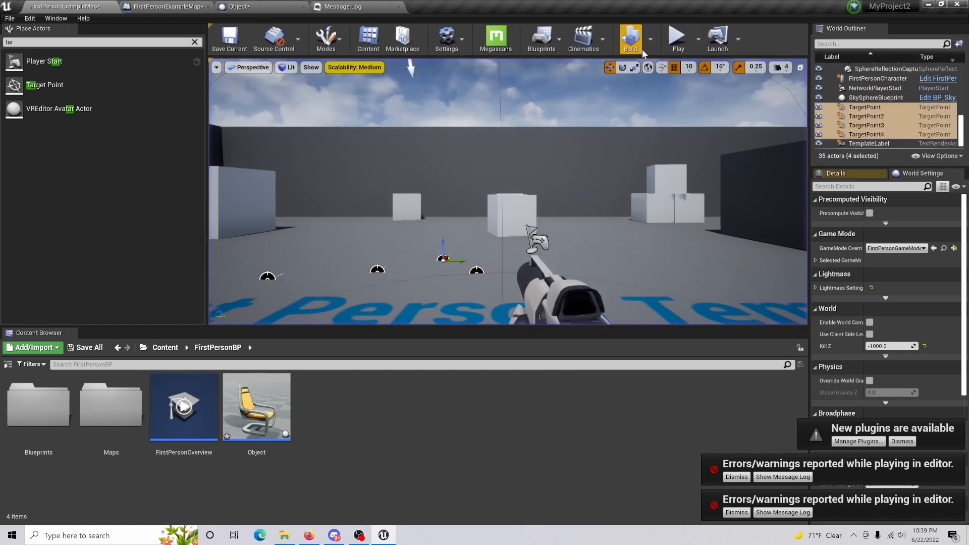
- Briefly simulate and stop the level, then search 'tar' in Place Actors
click(677, 37)
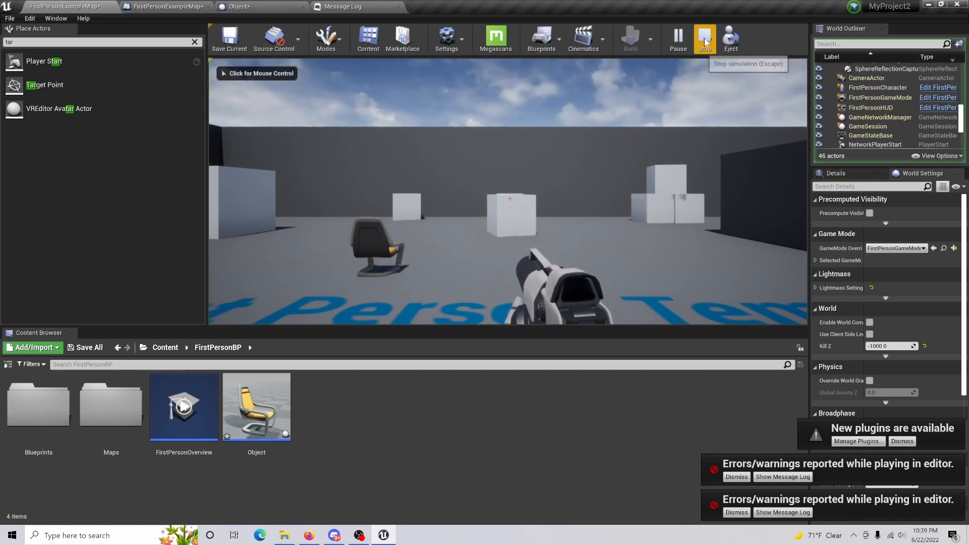
click(704, 37)
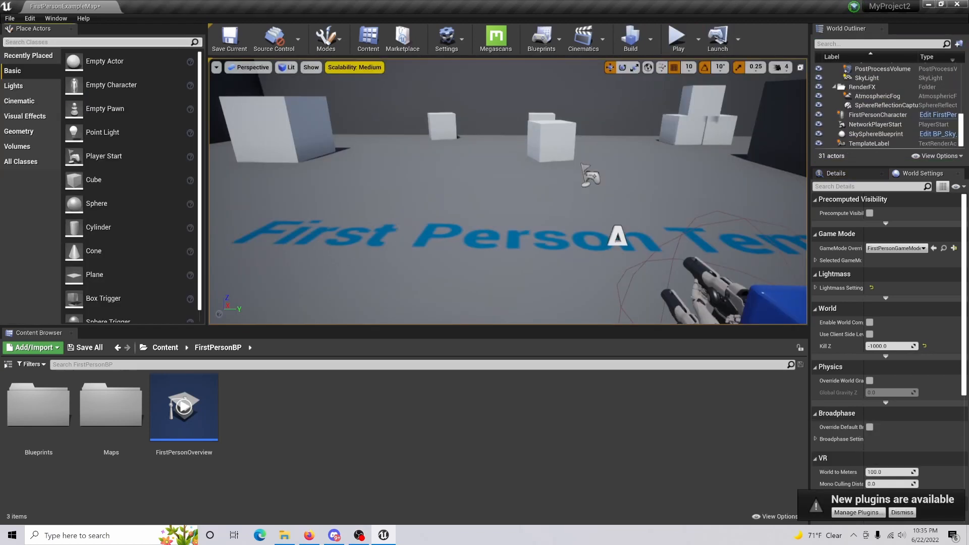
text(tar)
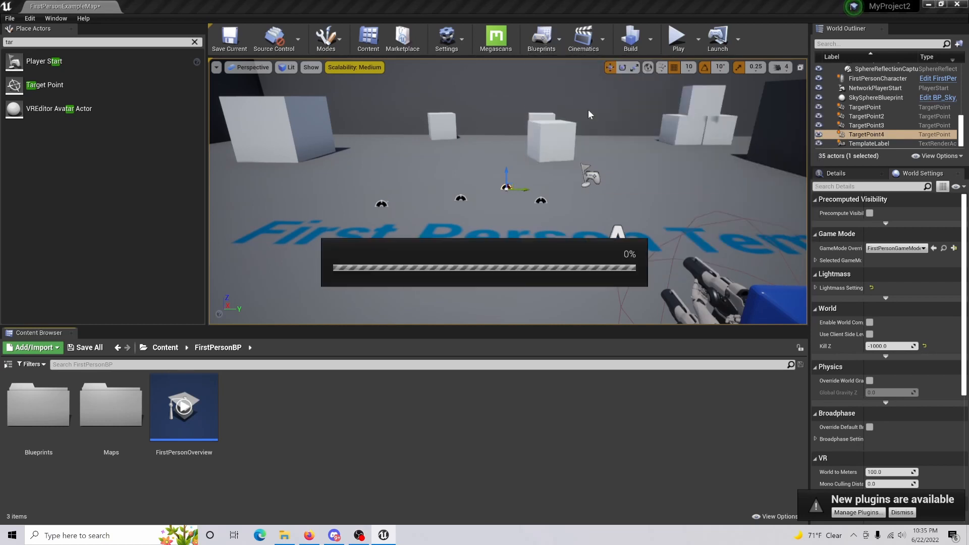
- Open the level blueprint full screen and add a Make Array node with an extra pin
click(540, 31)
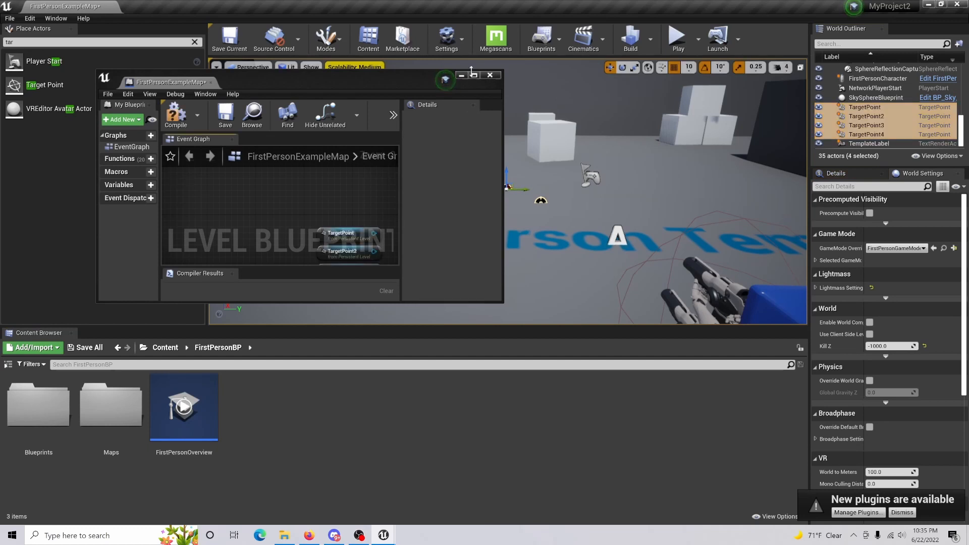
click(477, 74)
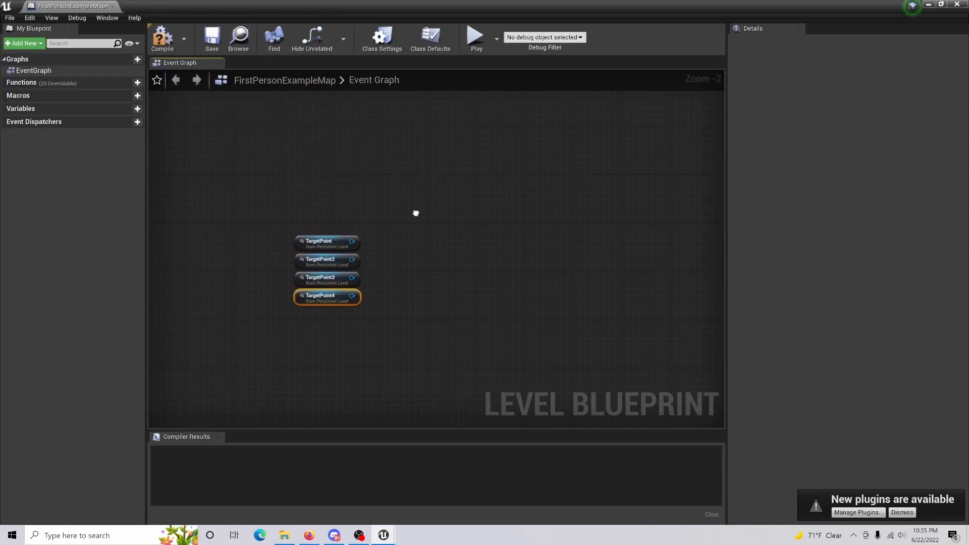
right_click(416, 215)
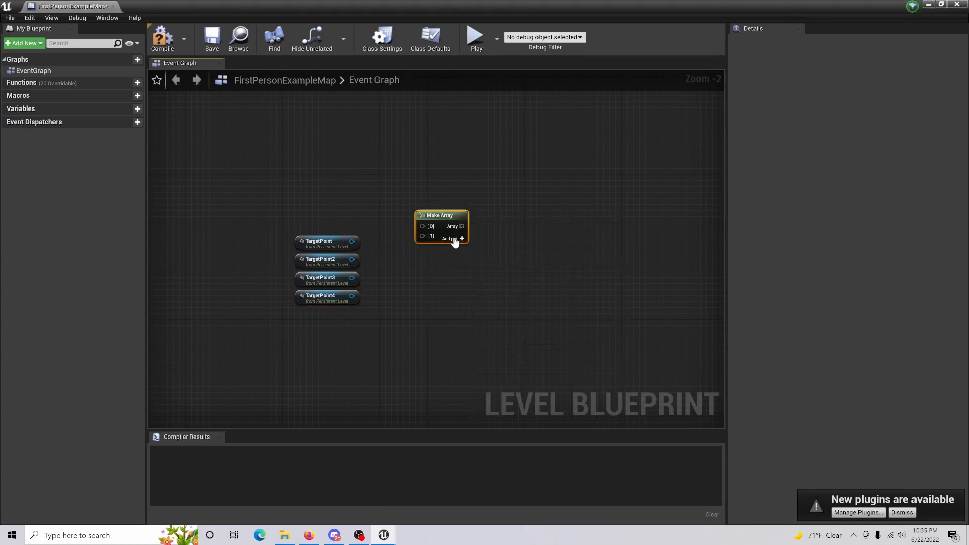
click(449, 239)
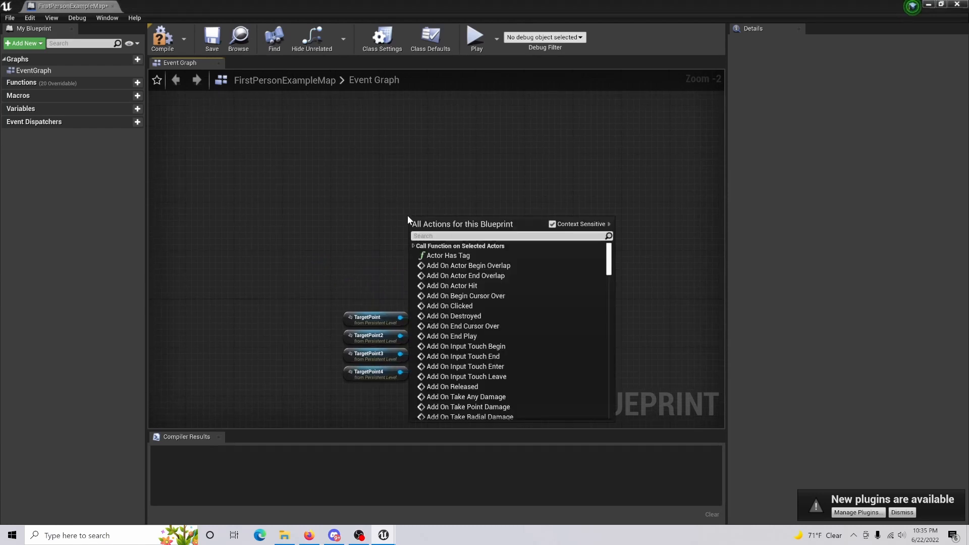
- Add an Event BeginPlay node feeding a Spawn Actor from Class node
text(begin)
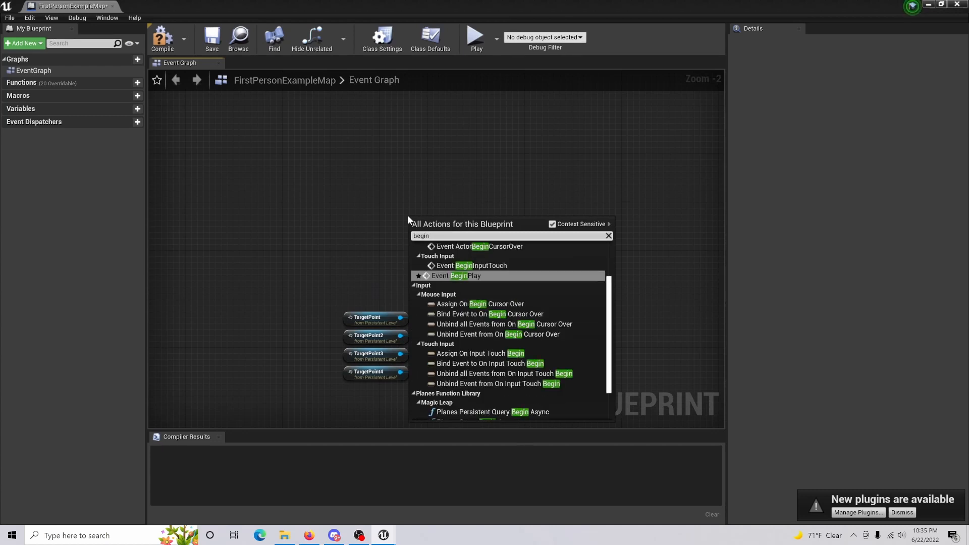
click(457, 276)
text(spawn a)
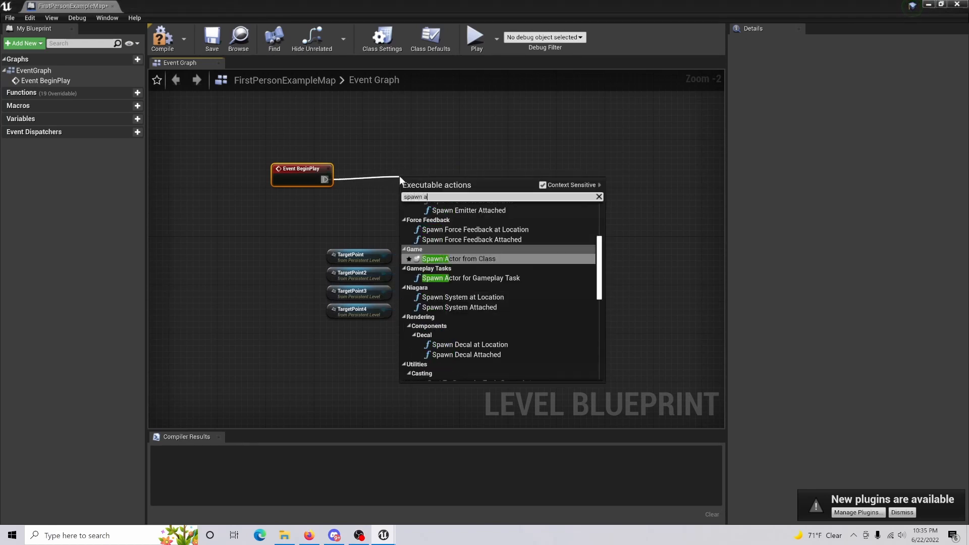
text(ctor)
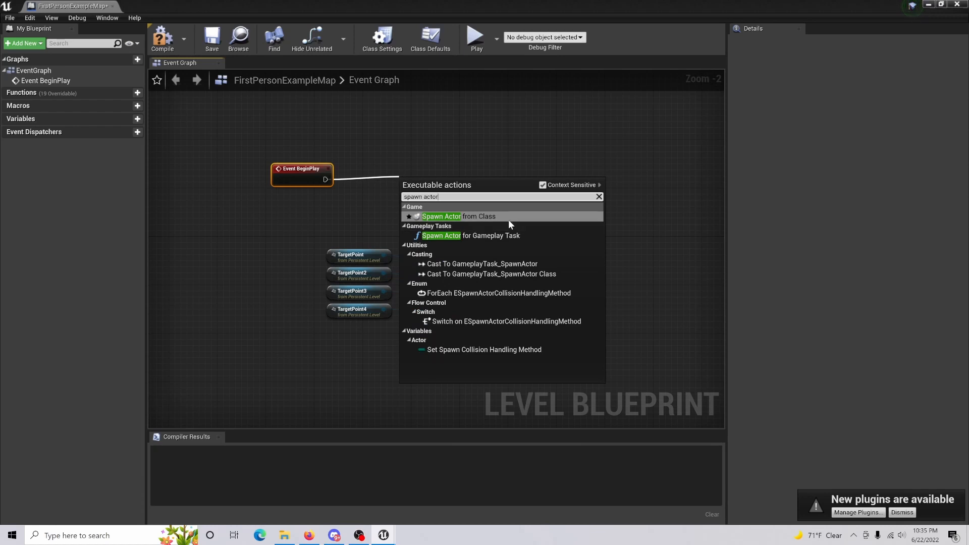
click(441, 215)
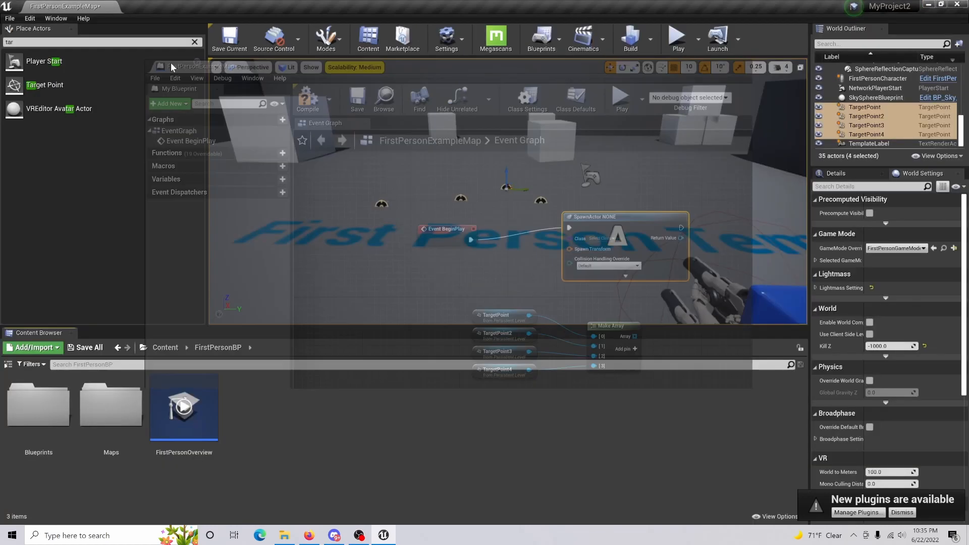
- Create a new Blueprint Class named Object and open it
click(33, 346)
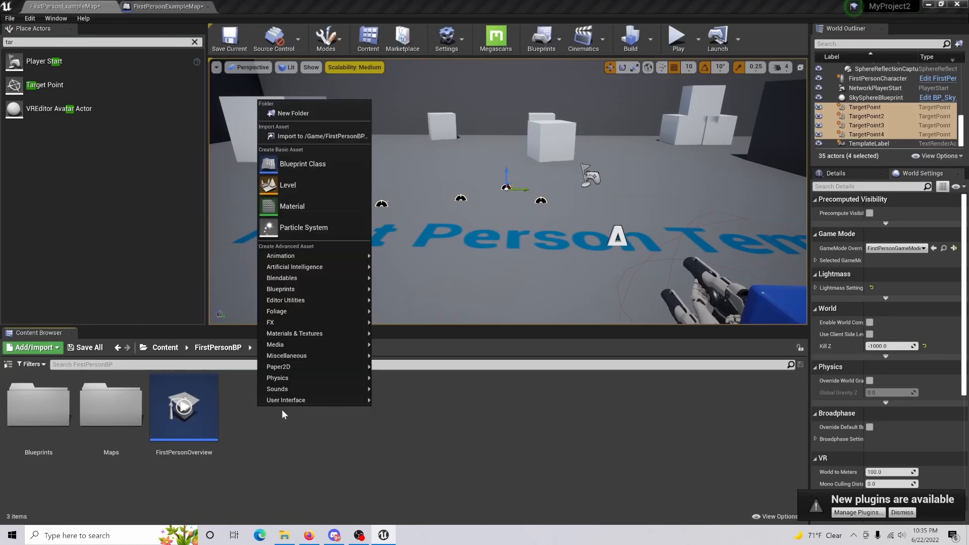
click(302, 164)
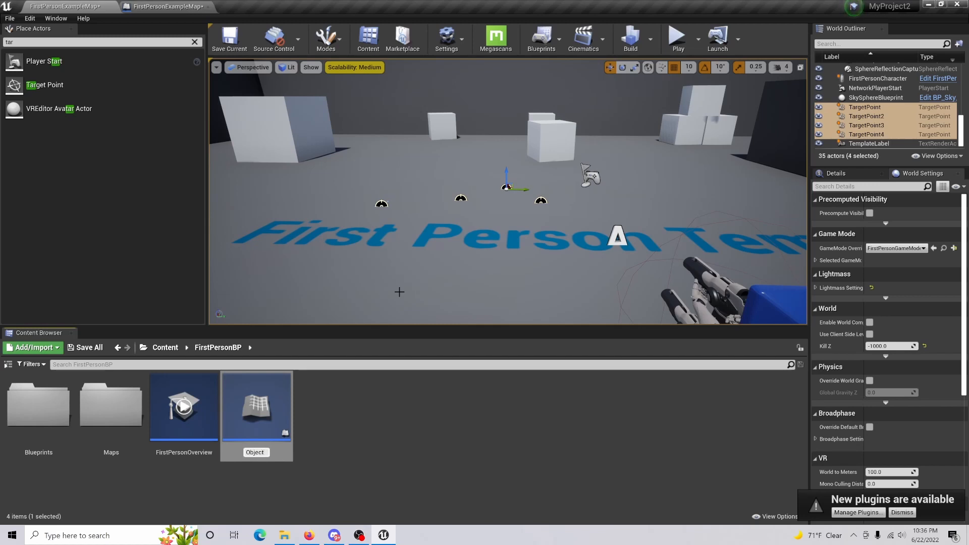
double_click(256, 404)
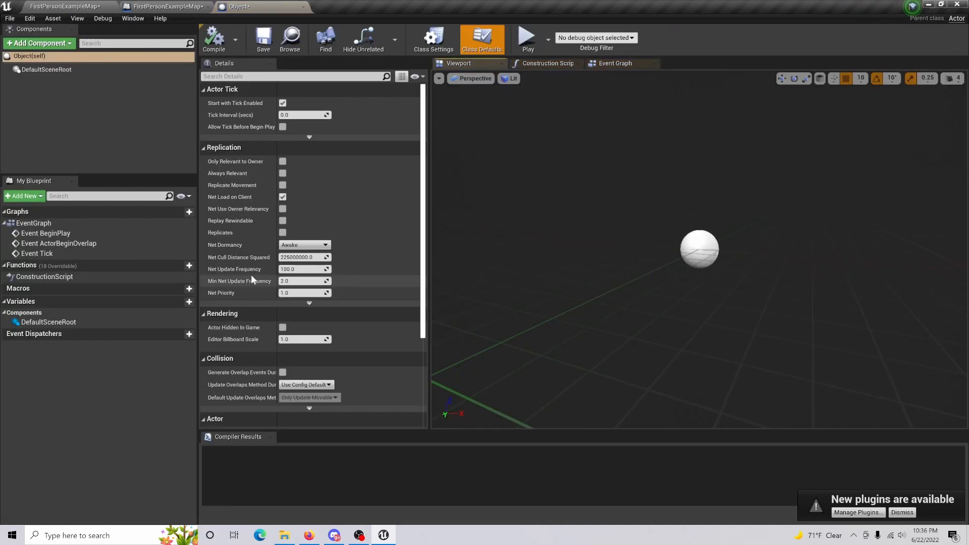
- Add a Static Mesh component to Object using the SM_Chair mesh
click(38, 43)
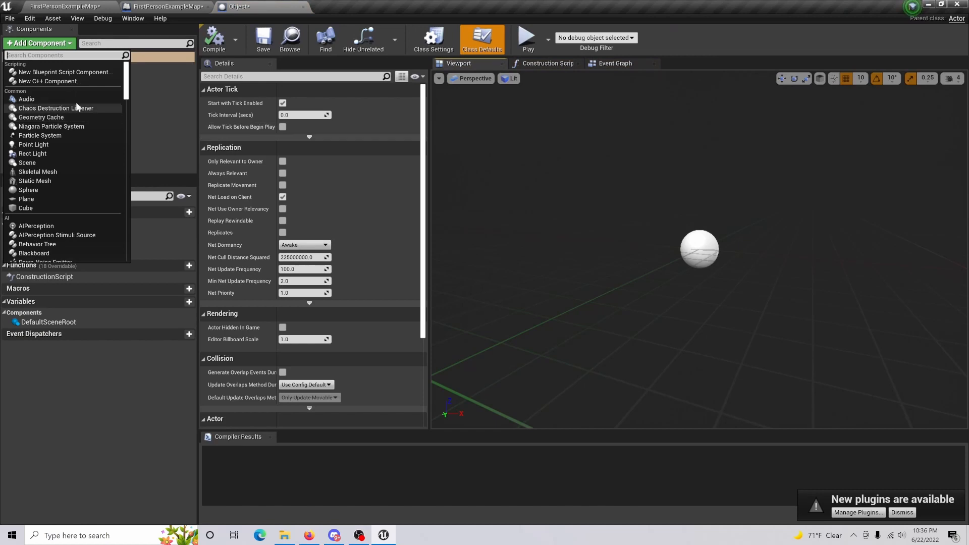
text(mesh)
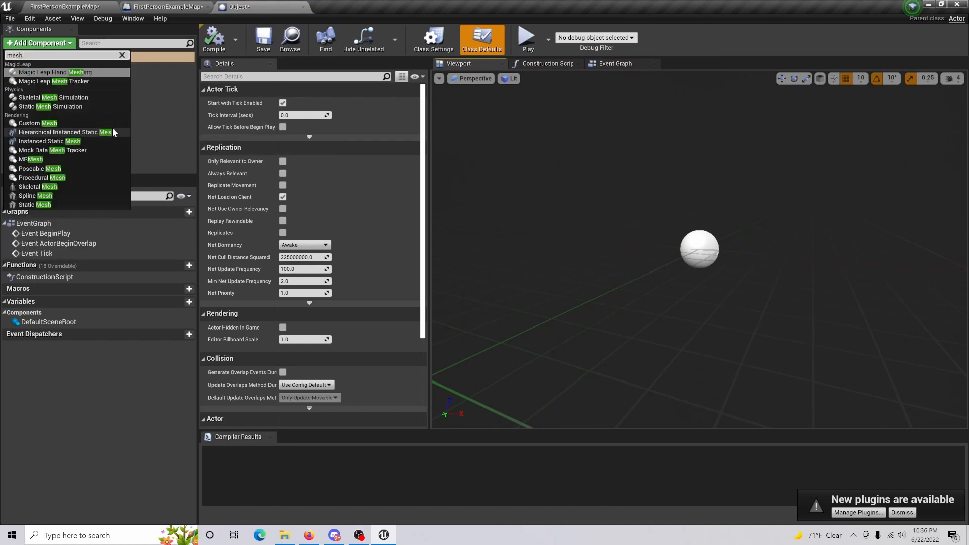
mouse_move(80, 207)
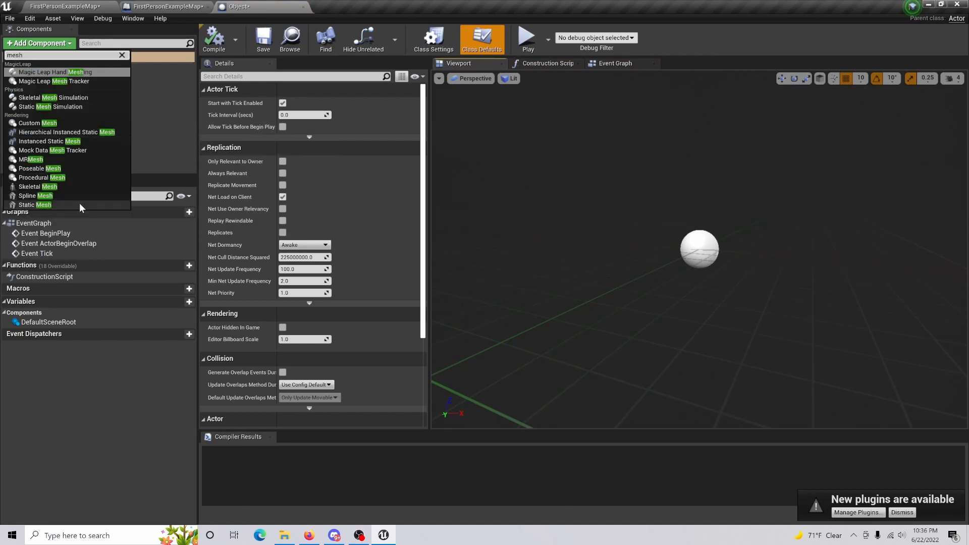
click(39, 205)
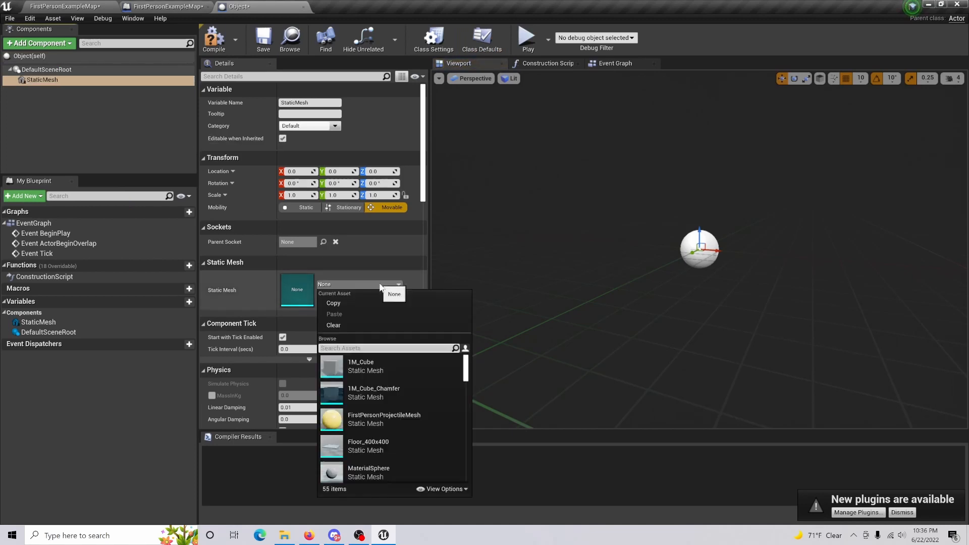
scroll(down, 3)
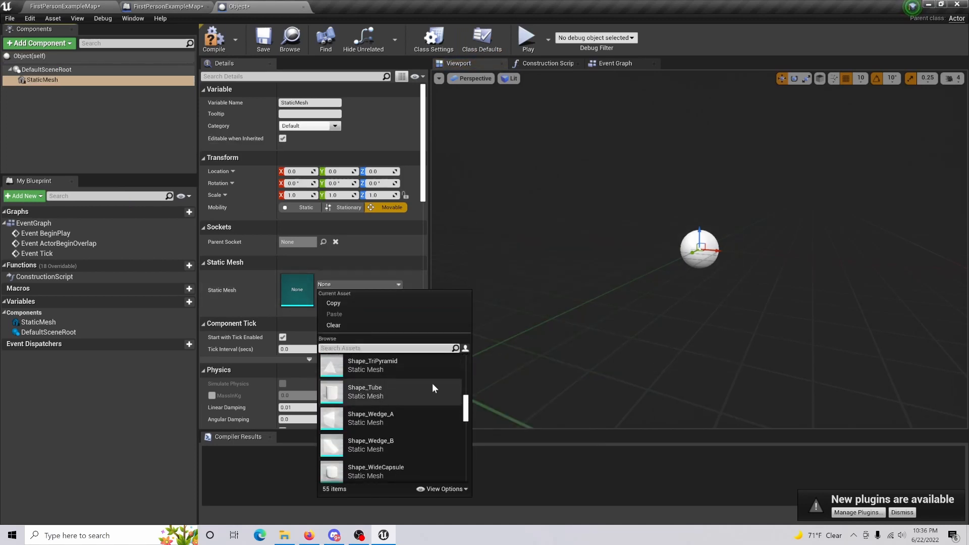
scroll(up, 3)
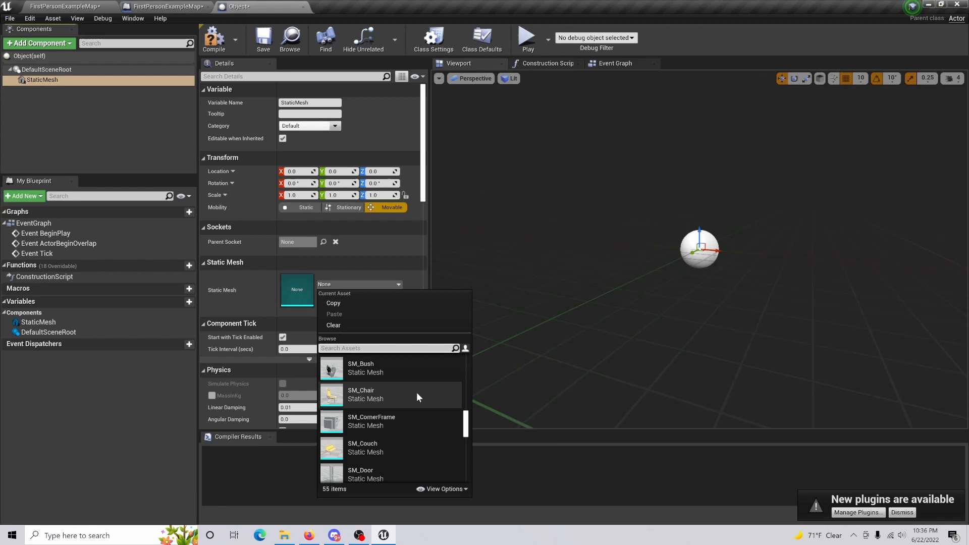
click(361, 394)
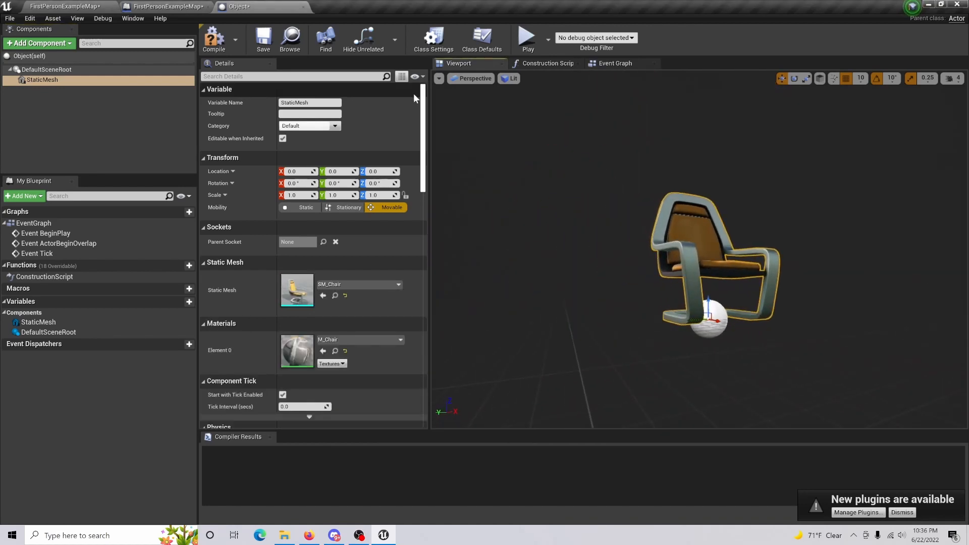
click(214, 37)
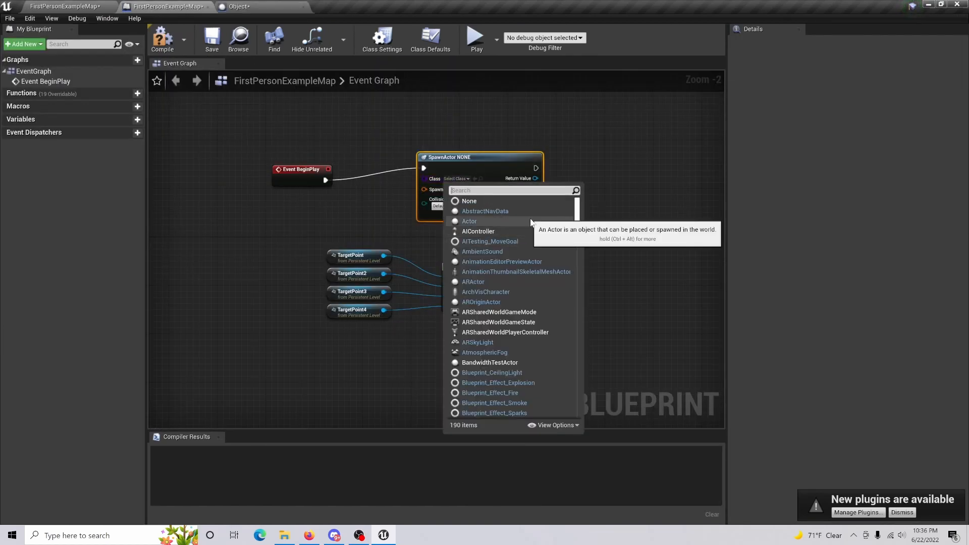
- Search 'obje' in the SpawnActor class dropdown and choose Object
text(obje)
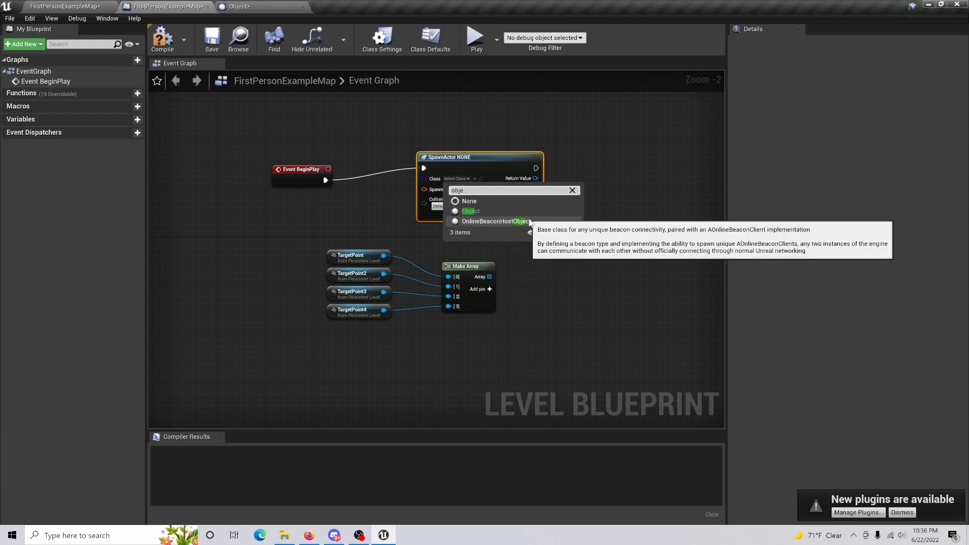
click(471, 211)
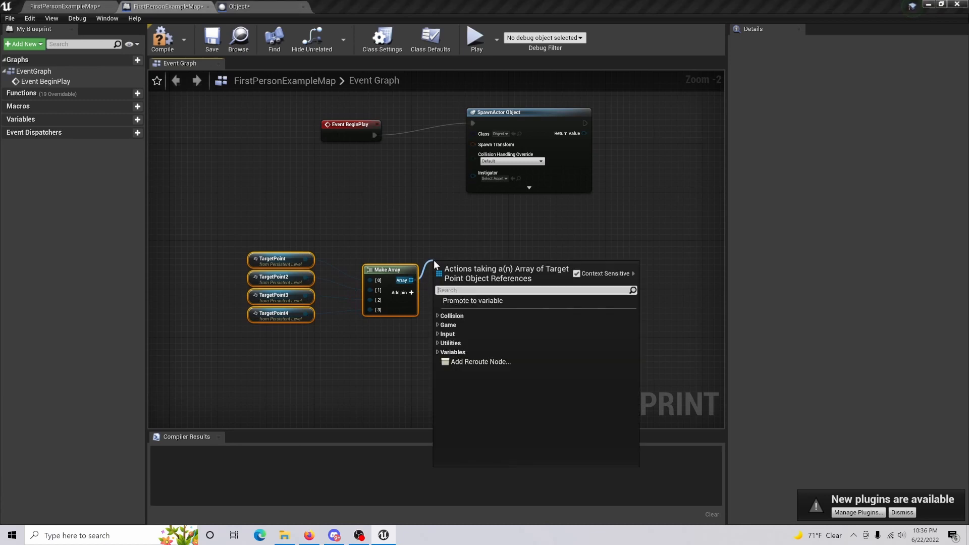
- Add a Get node pulling one target point from the Make Array
text(make c)
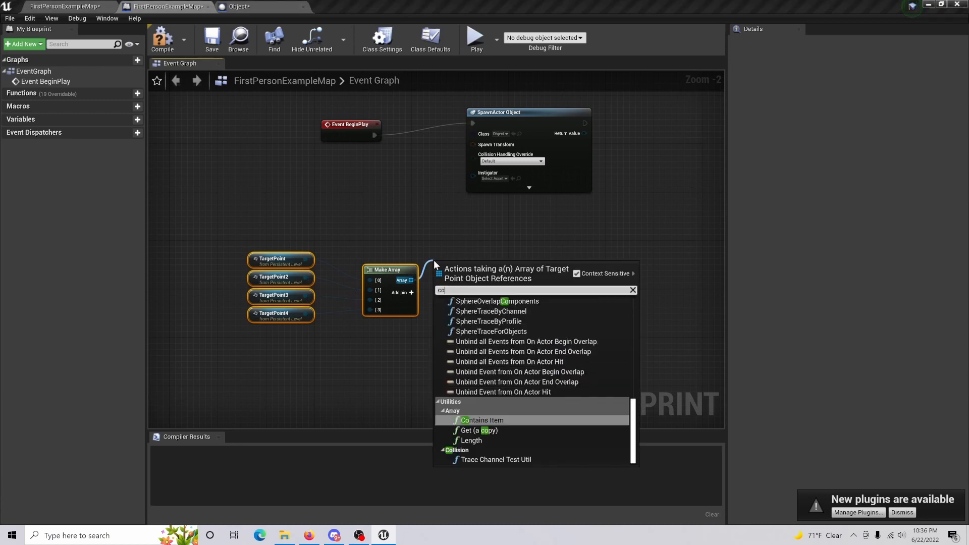
click(479, 430)
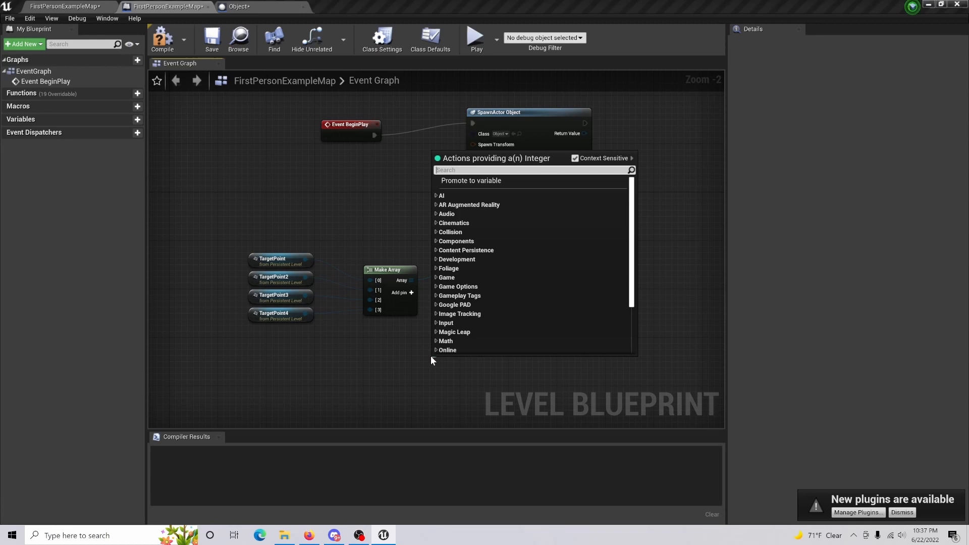
text(get)
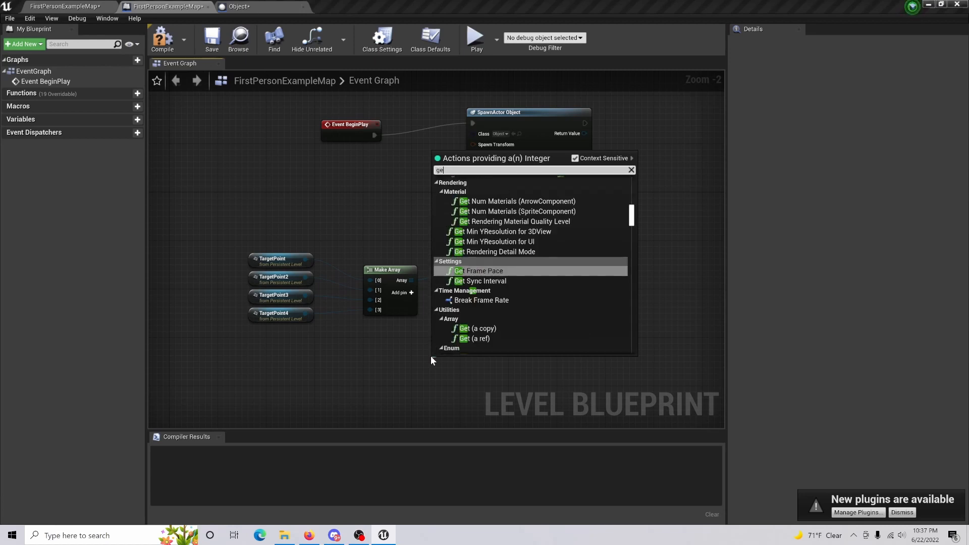
- Index with Random Integer in Range, spawn at that point's transform, and play
text(random int)
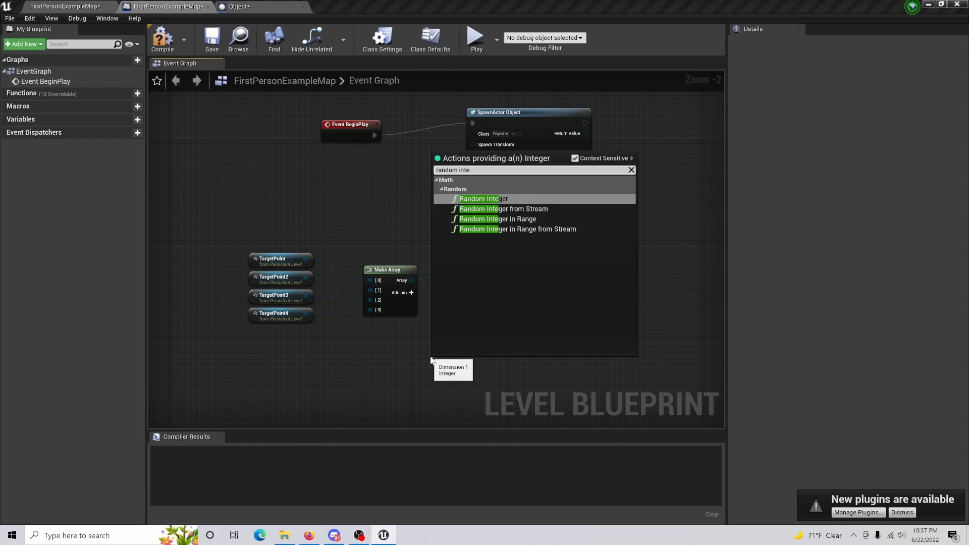
click(496, 218)
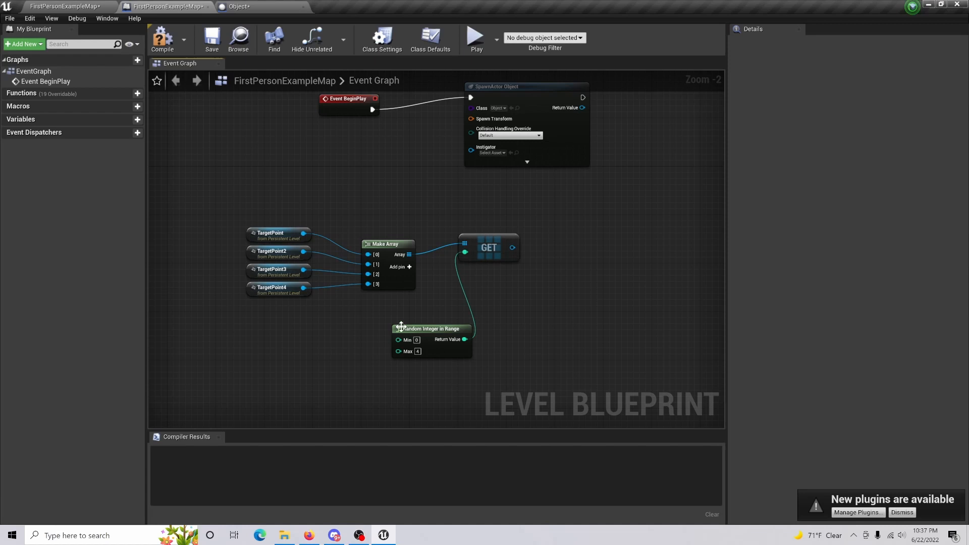
mouse_move(506, 361)
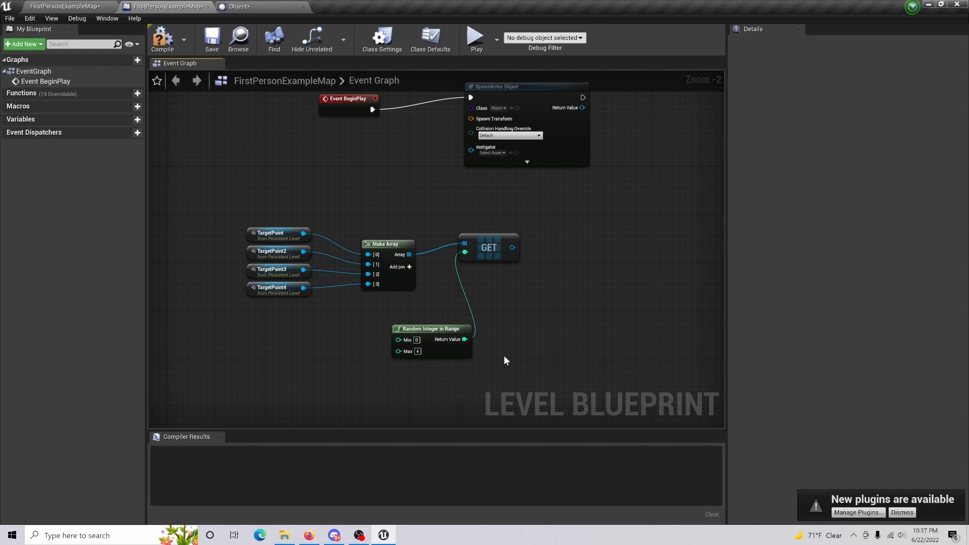
mouse_move(457, 403)
text(actor transfo)
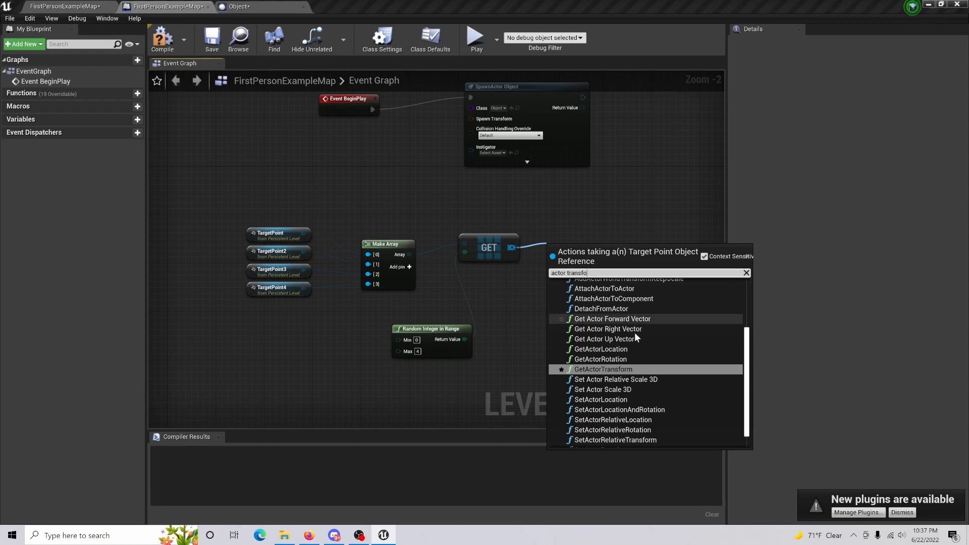
click(601, 369)
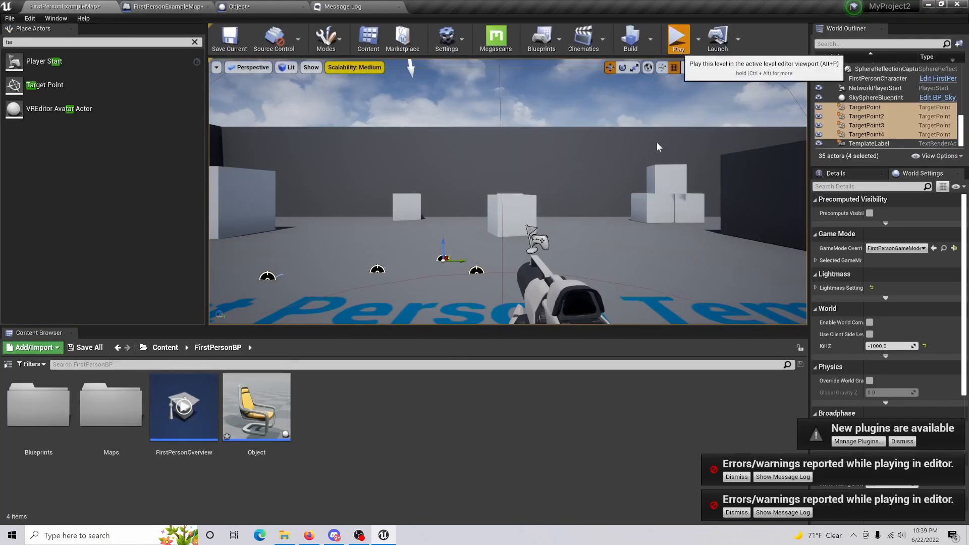
click(678, 37)
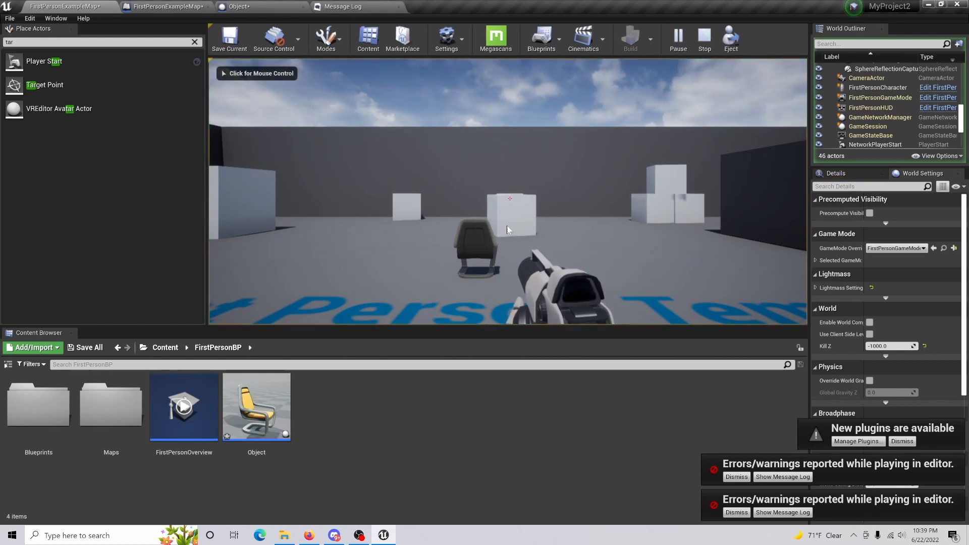